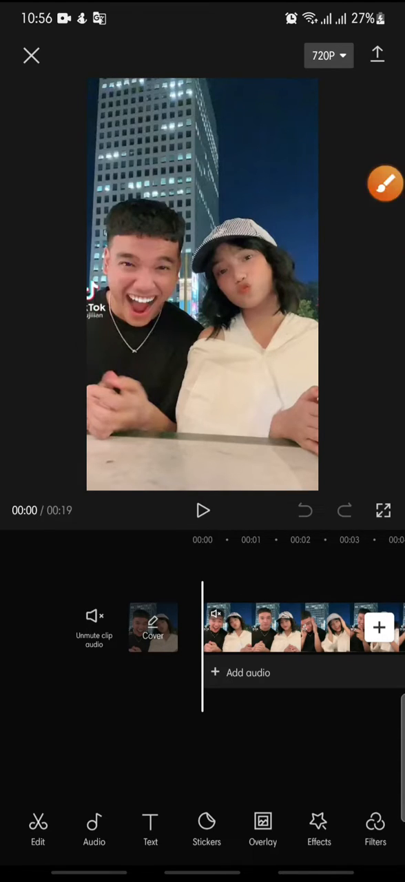
Show the Video effects and Body effects options for the two-person clip
click(384, 184)
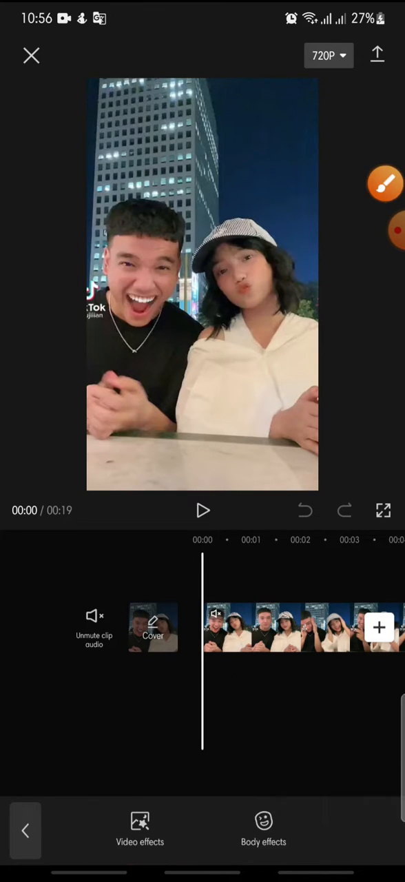
Apply the Pixel Art effect from the Comic video effects
click(140, 830)
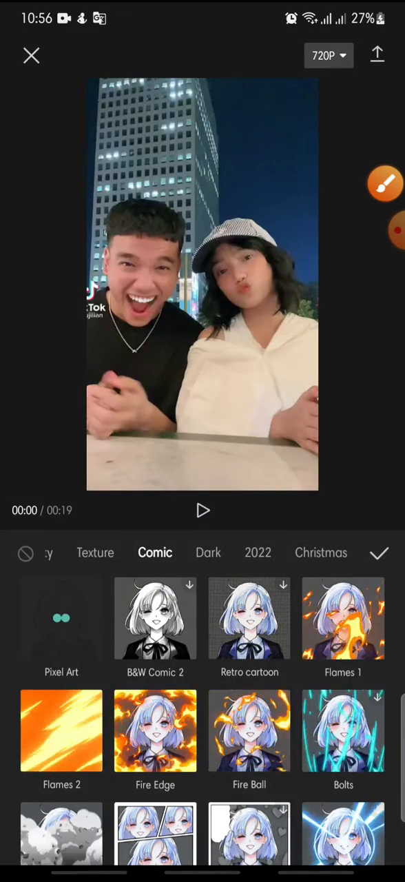
click(61, 617)
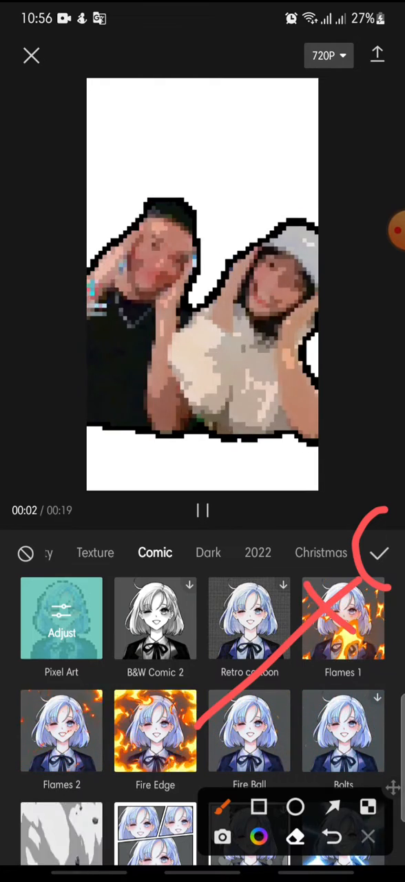
click(379, 553)
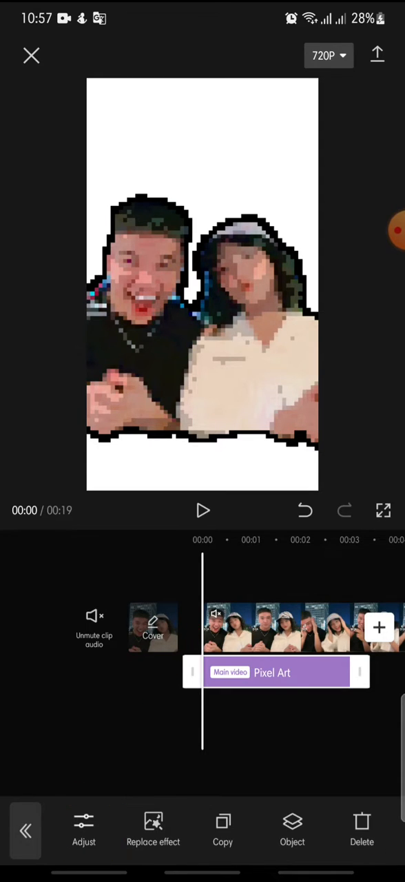
Adjust Pixel Art with Color 68, Filter 1 and Size 0
click(83, 831)
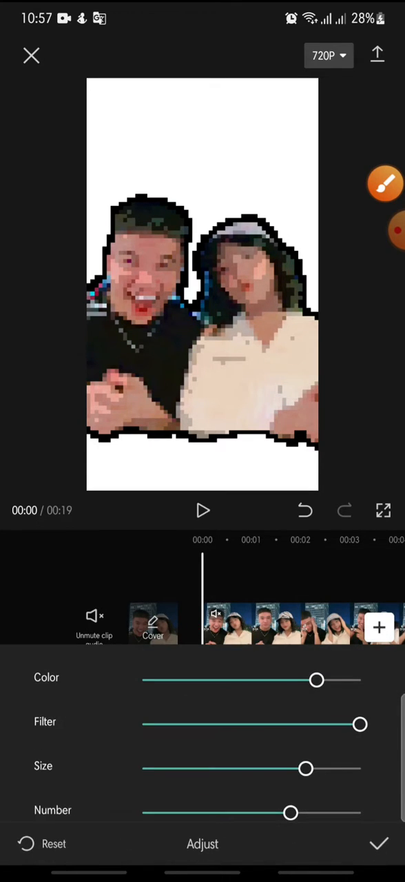
drag(317, 680, 269, 680)
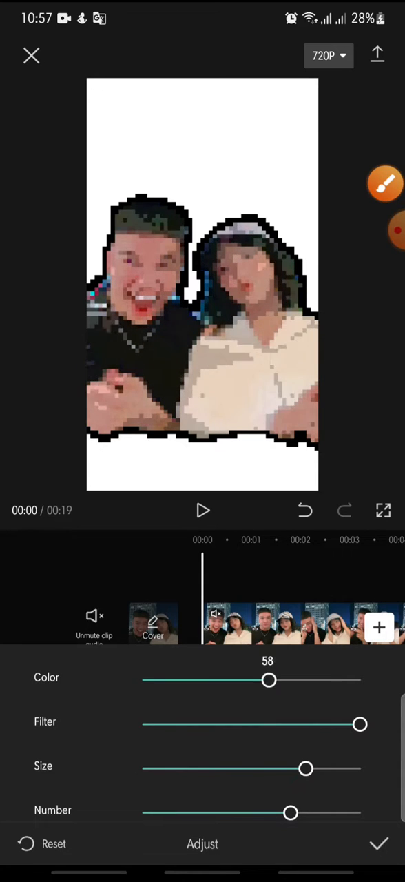
drag(269, 679, 315, 680)
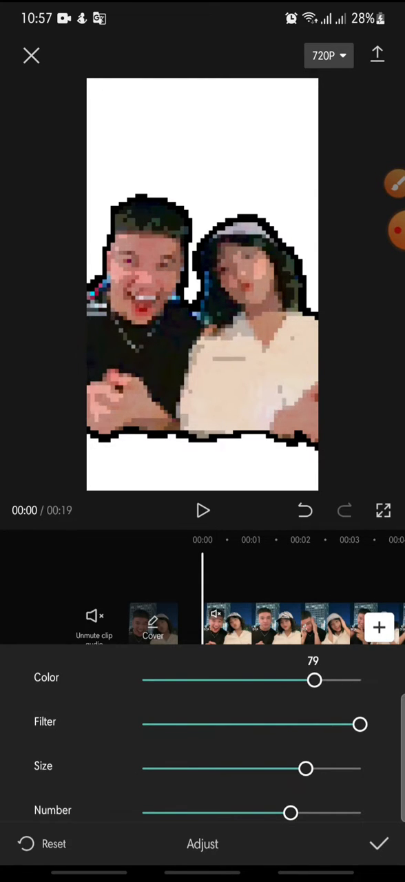
click(202, 511)
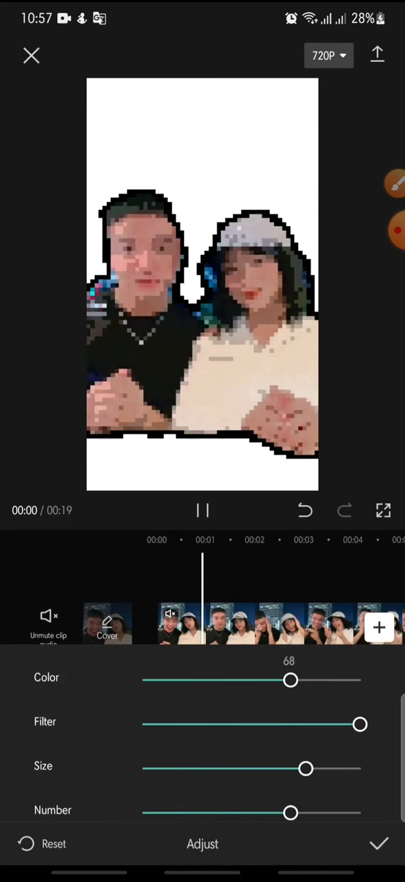
drag(359, 724, 145, 724)
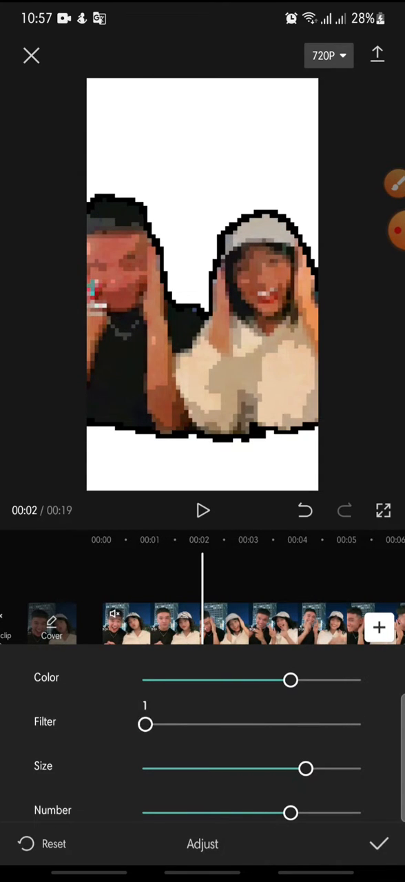
drag(146, 724, 359, 724)
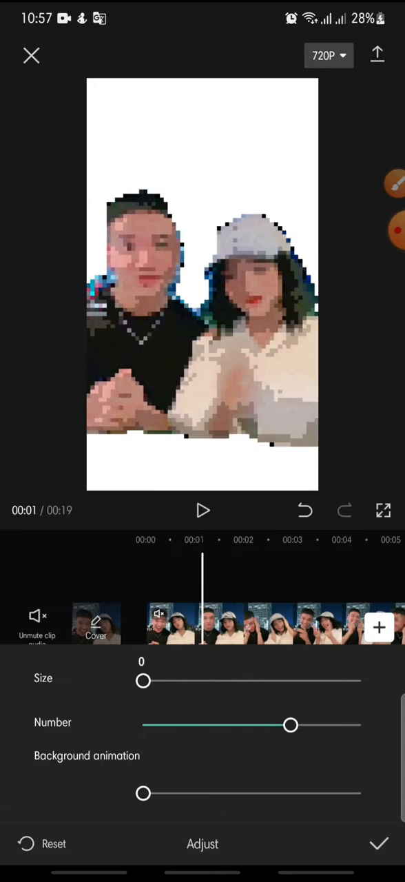
Set Size 40, Number 70, Background animation 0, and confirm the Pixel Art settings
drag(143, 680, 215, 680)
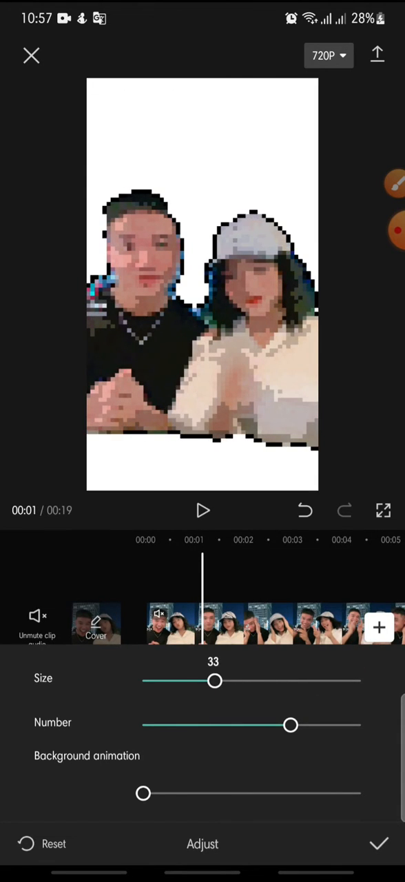
drag(214, 681, 231, 680)
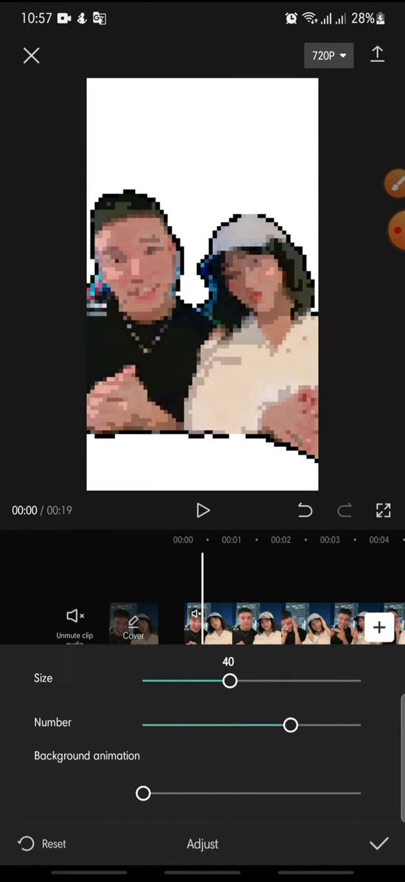
drag(290, 725, 237, 725)
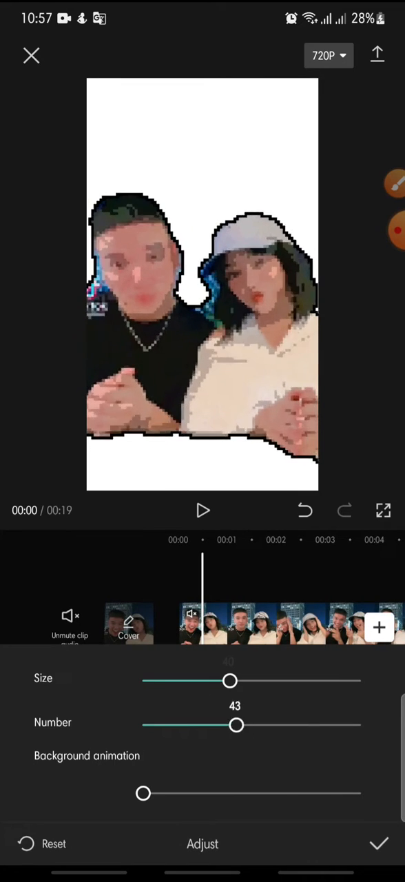
drag(236, 725, 295, 724)
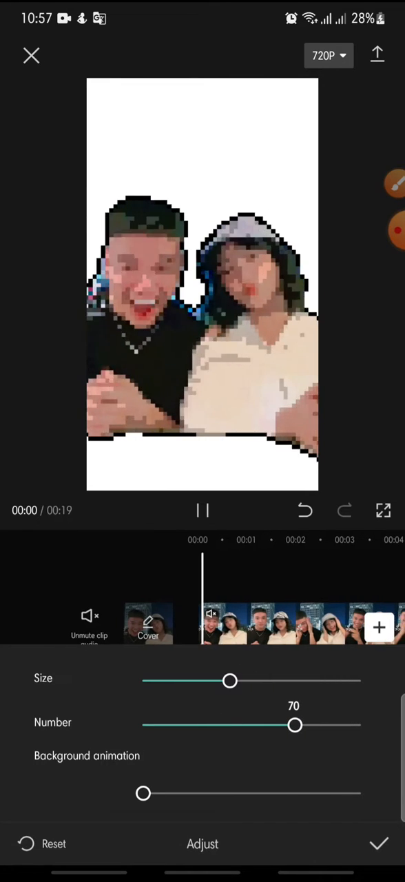
drag(143, 793, 211, 793)
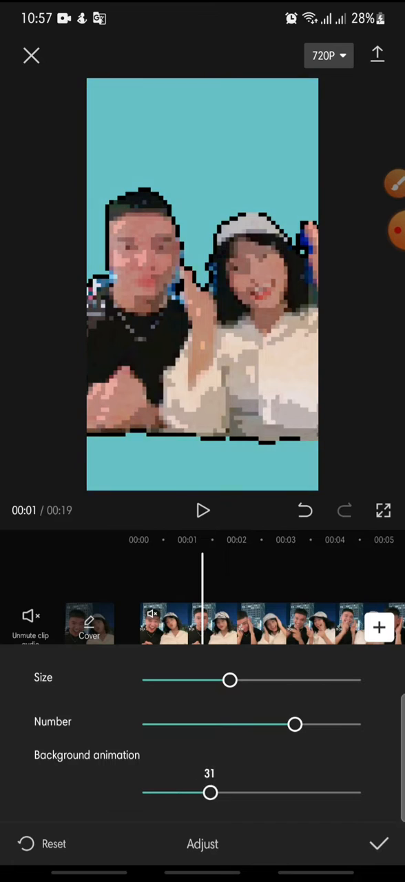
drag(210, 792, 142, 792)
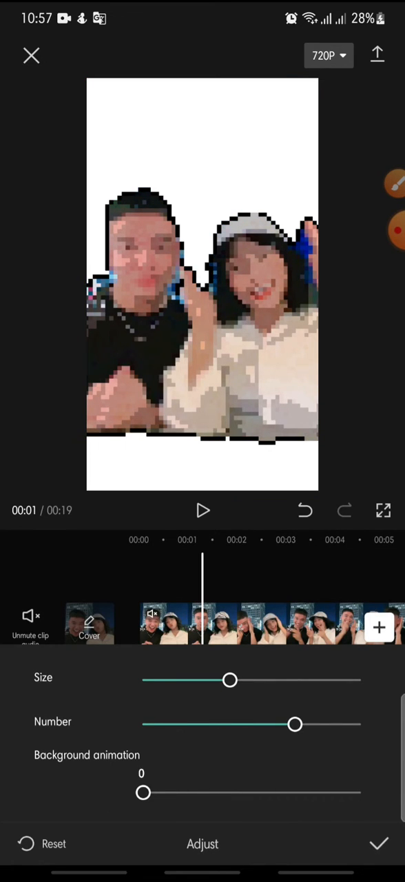
click(202, 511)
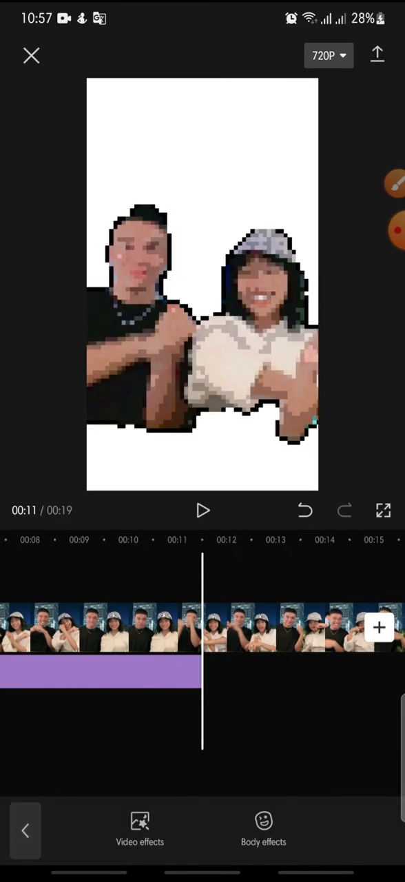
Play back the clip to preview the full-length Pixel Art effect
click(202, 511)
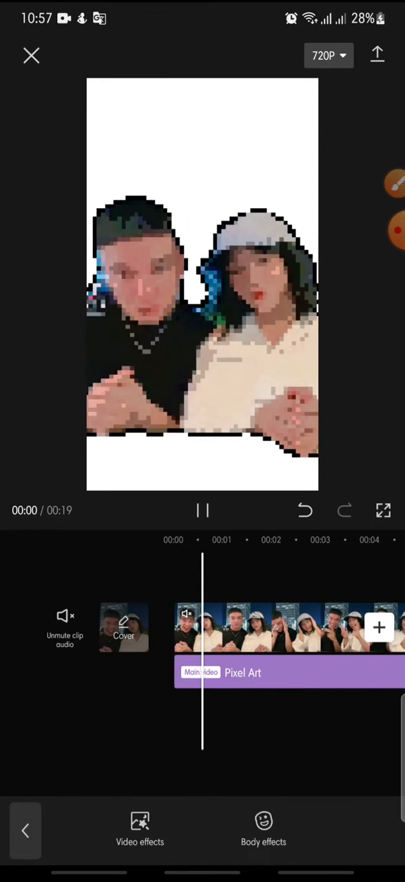